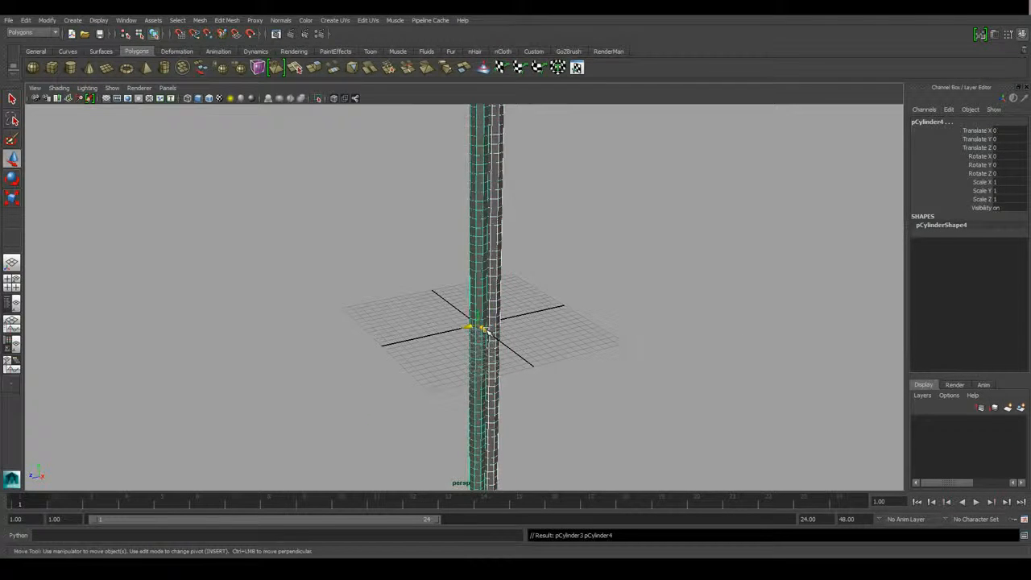
Combine the two cylinders, add a Twist deformer, then create a polygon Helix primitive.
click(200, 20)
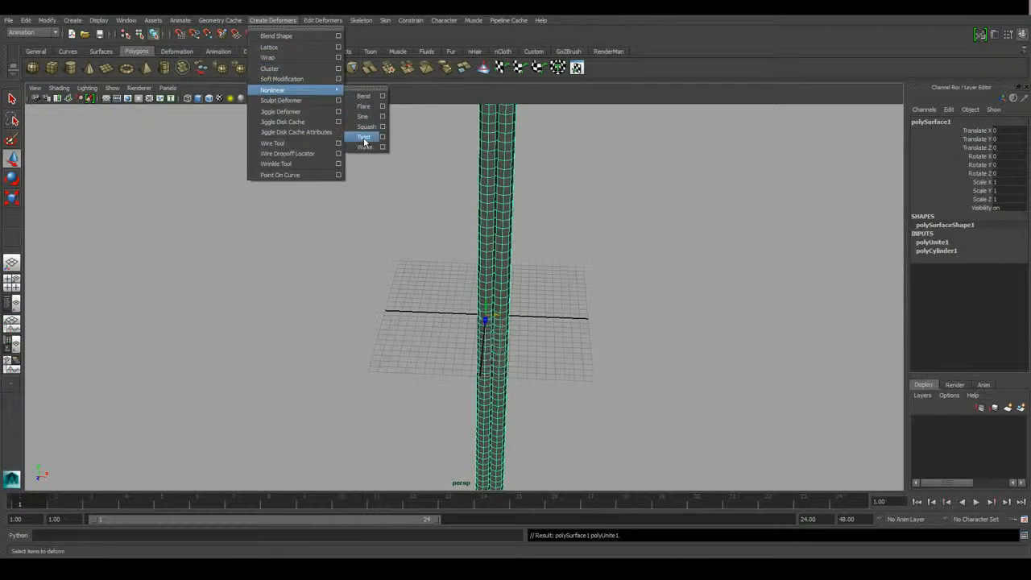
click(364, 137)
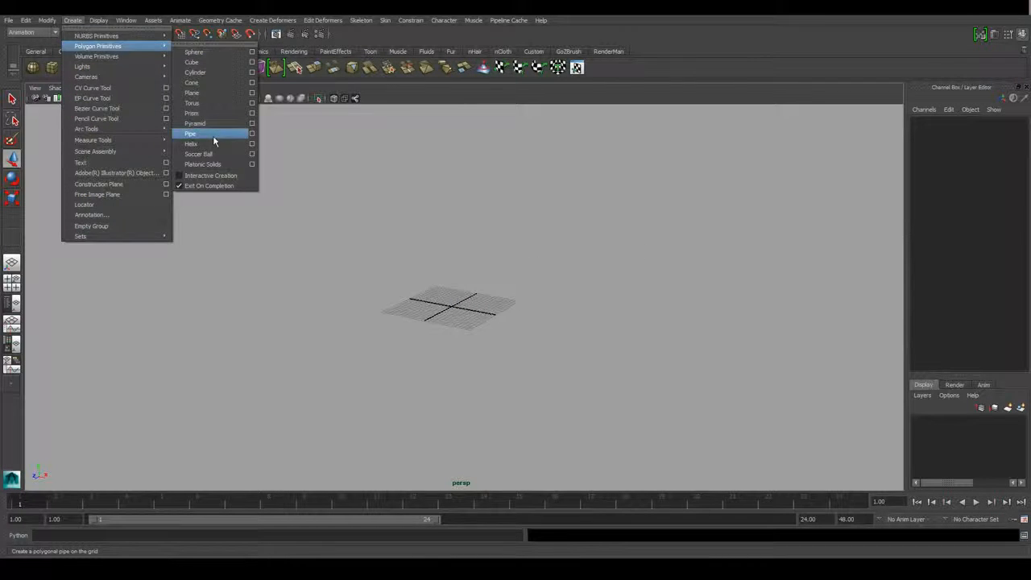
click(191, 144)
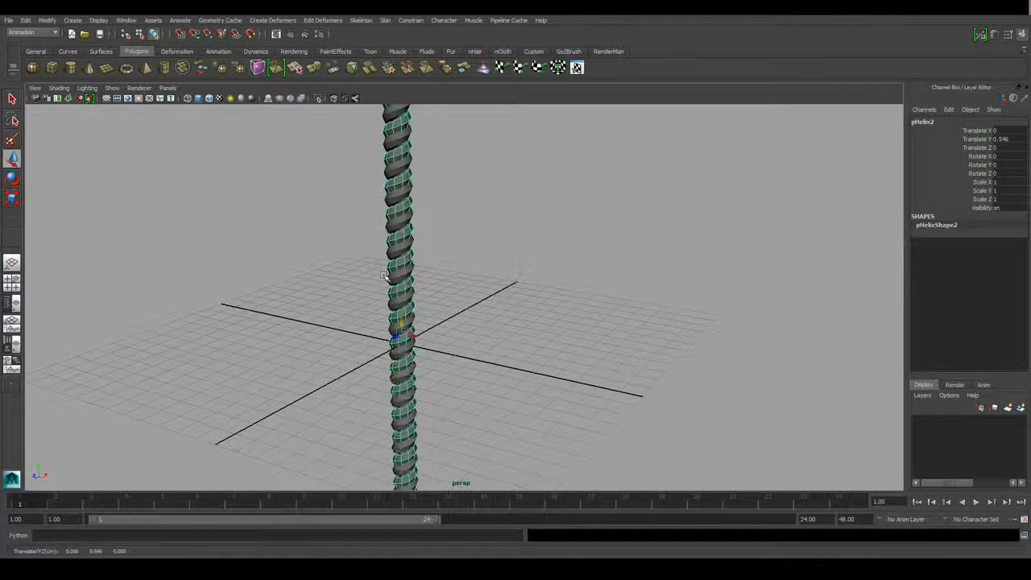